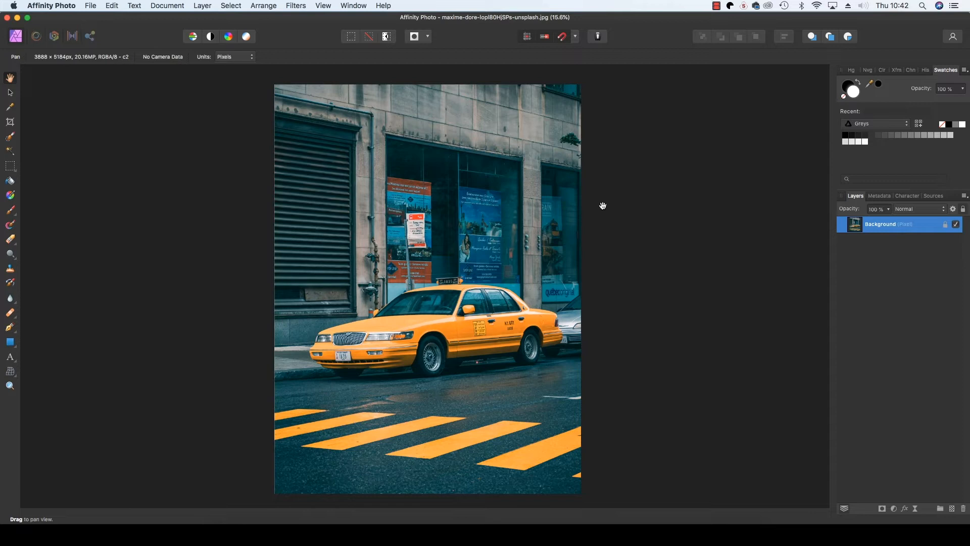
pyautogui.moveTo(564, 222)
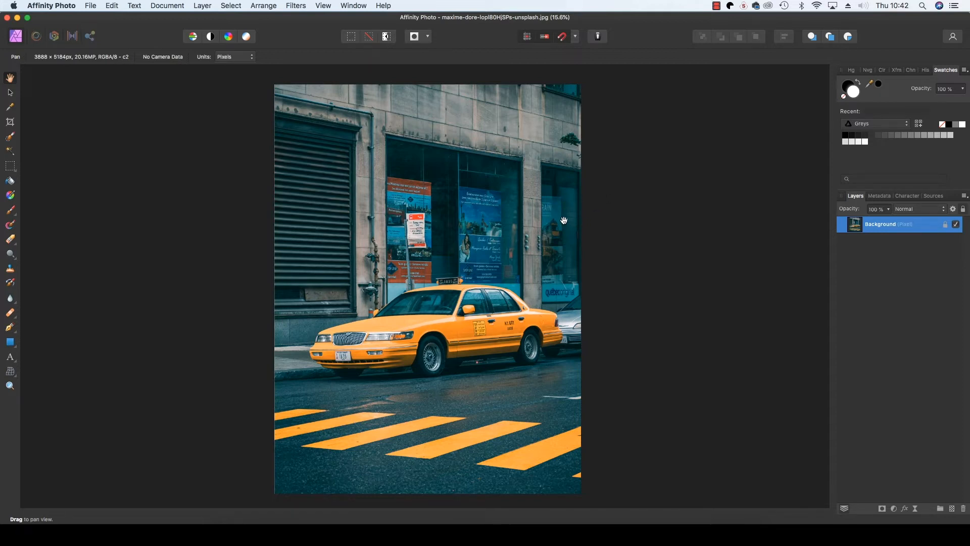
pyautogui.moveTo(886, 271)
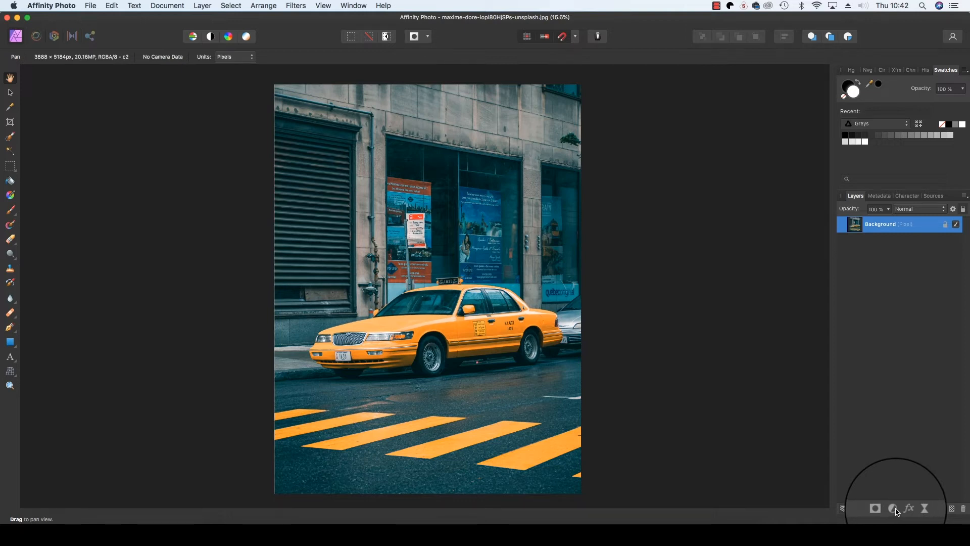
# Add an HSL Shift adjustment layer above the background from the Adjustments list.
pyautogui.click(892, 508)
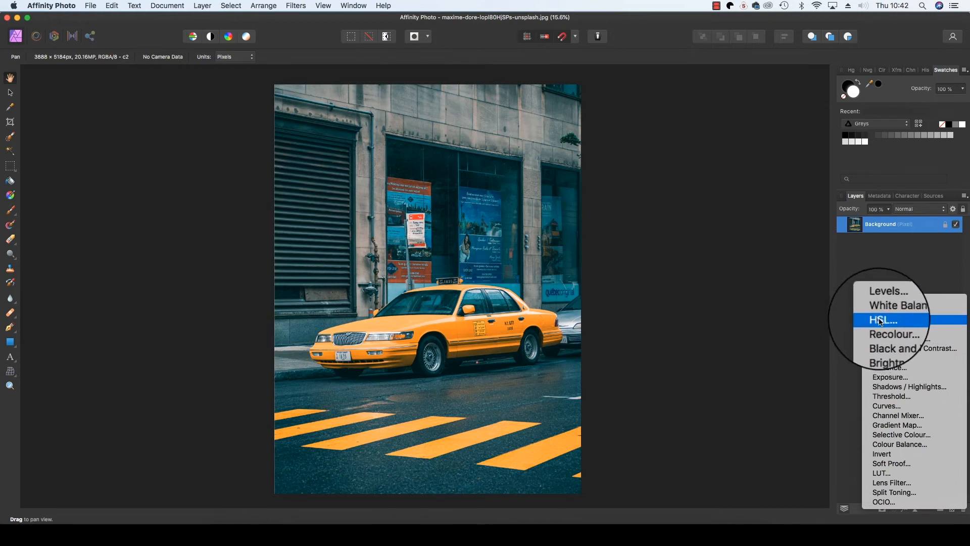
pyautogui.click(881, 319)
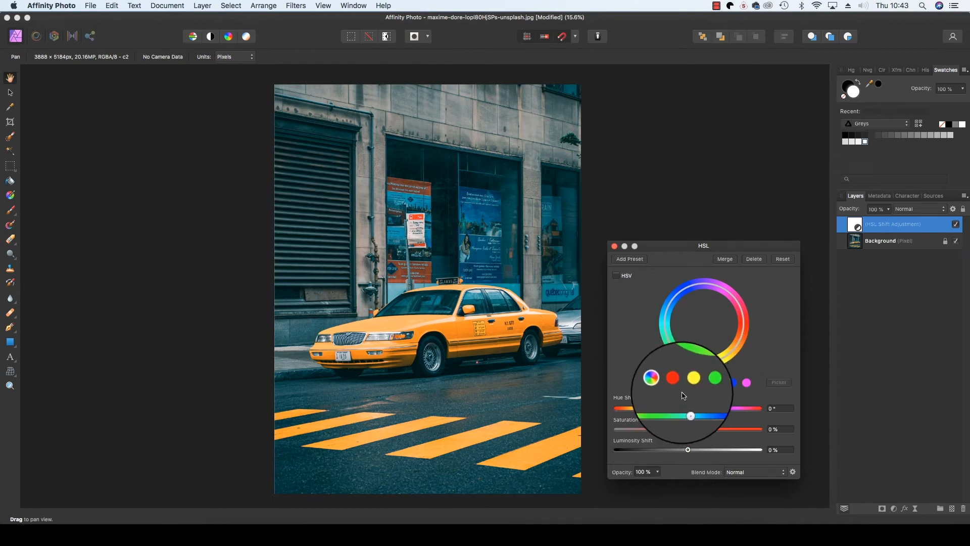
# Desaturate the reds, greens and cyan-blue ranges fully so the street turns grey.
pyautogui.click(672, 377)
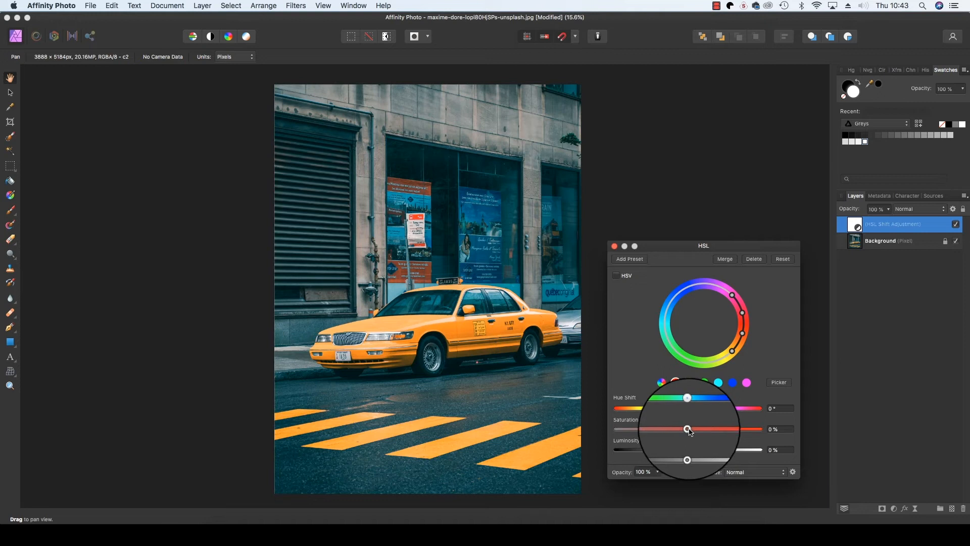
pyautogui.moveTo(687, 429); pyautogui.dragTo(657, 428)
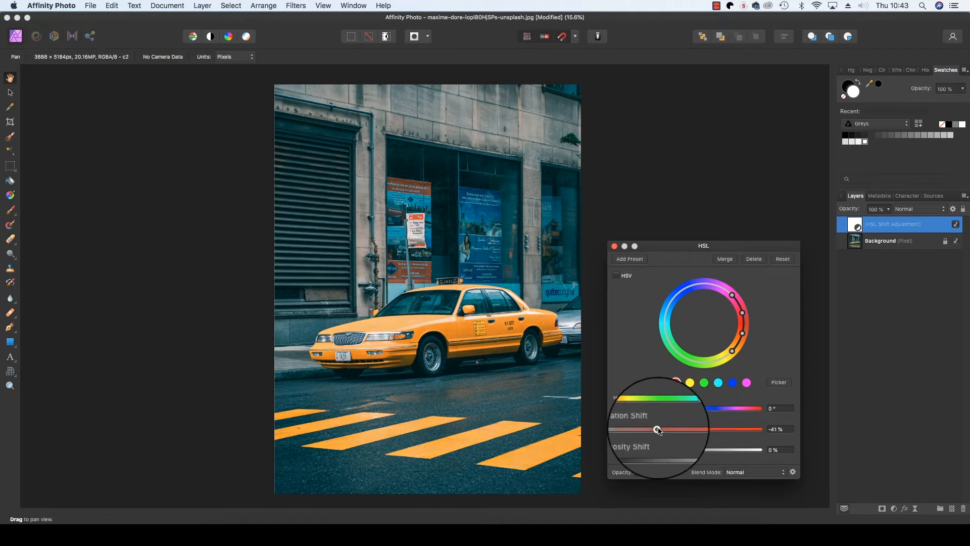
pyautogui.moveTo(657, 429); pyautogui.dragTo(604, 430)
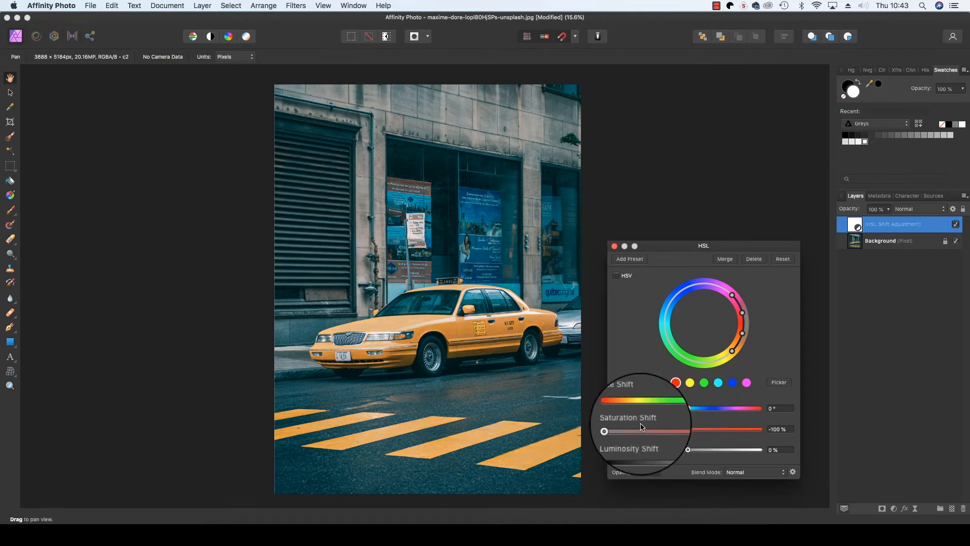
pyautogui.click(704, 382)
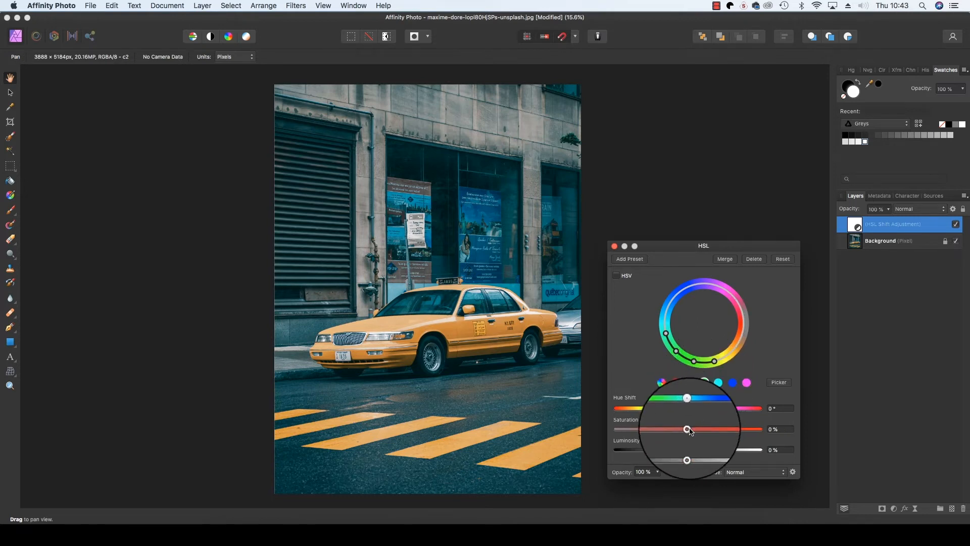
pyautogui.moveTo(689, 429); pyautogui.dragTo(668, 429)
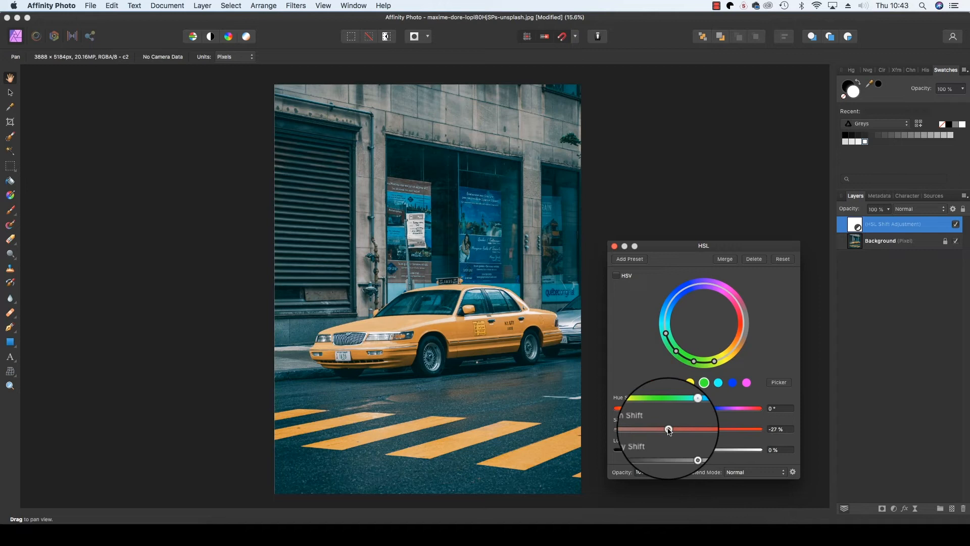
pyautogui.moveTo(668, 428); pyautogui.dragTo(604, 428)
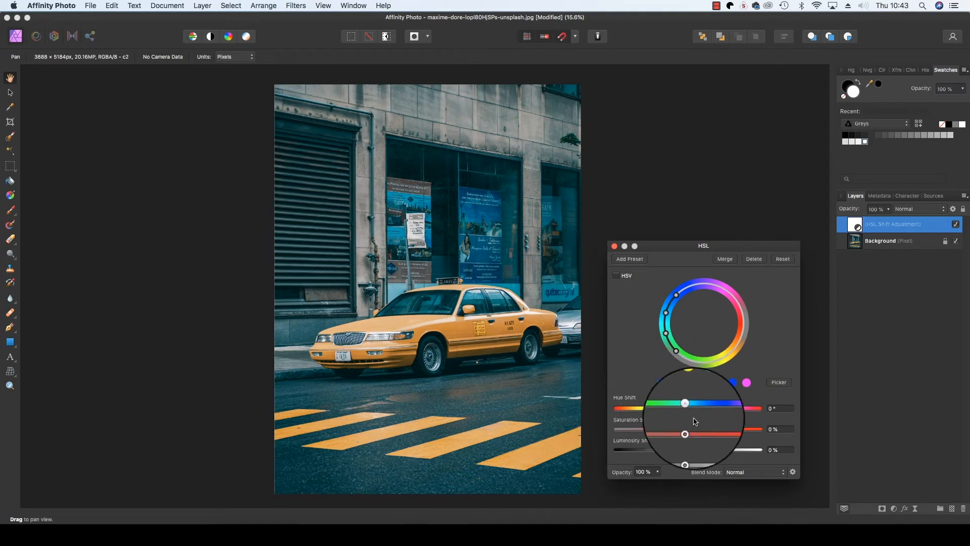
pyautogui.moveTo(684, 428); pyautogui.dragTo(617, 428)
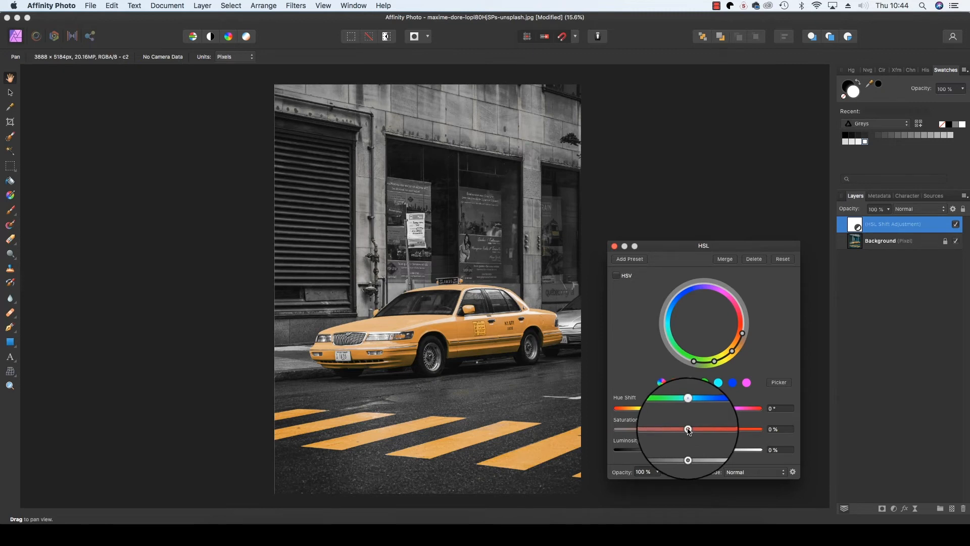
# Boost the yellows saturation to about 50% so the taxi and stripes stay vivid.
pyautogui.moveTo(687, 428); pyautogui.dragTo(720, 428)
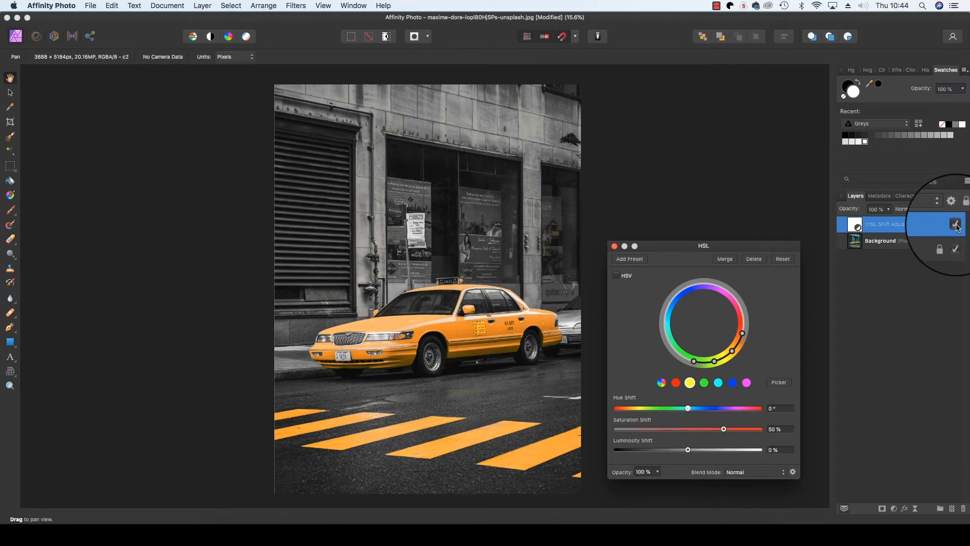
pyautogui.click(955, 224)
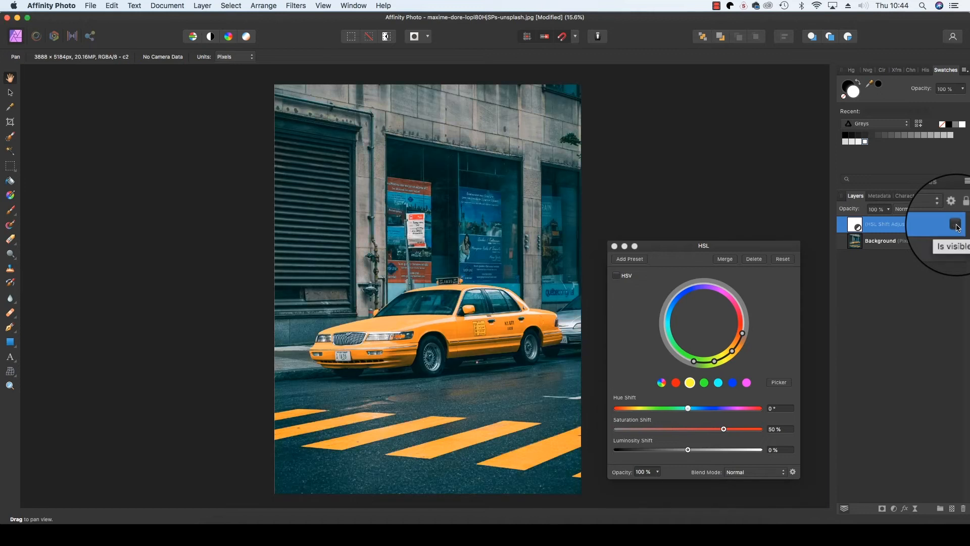
pyautogui.click(955, 224)
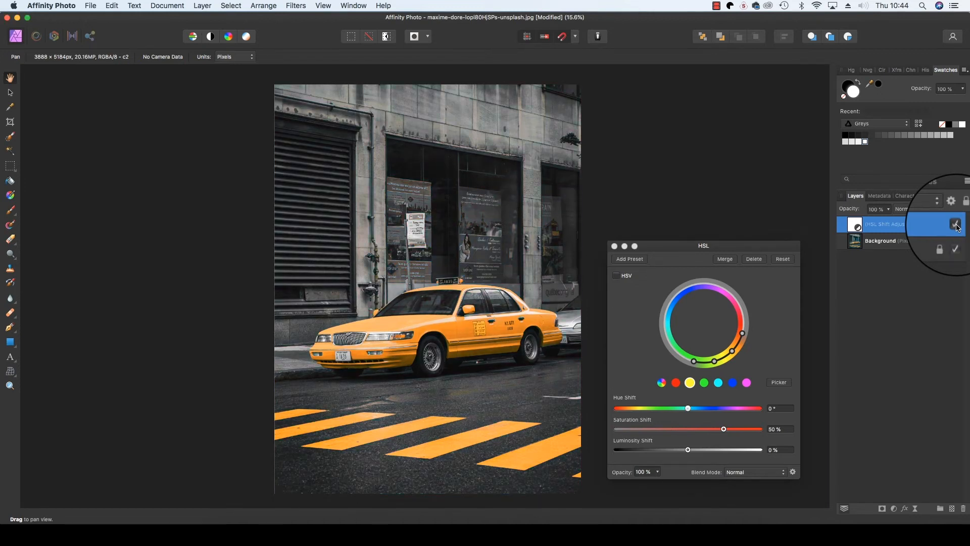
pyautogui.click(955, 225)
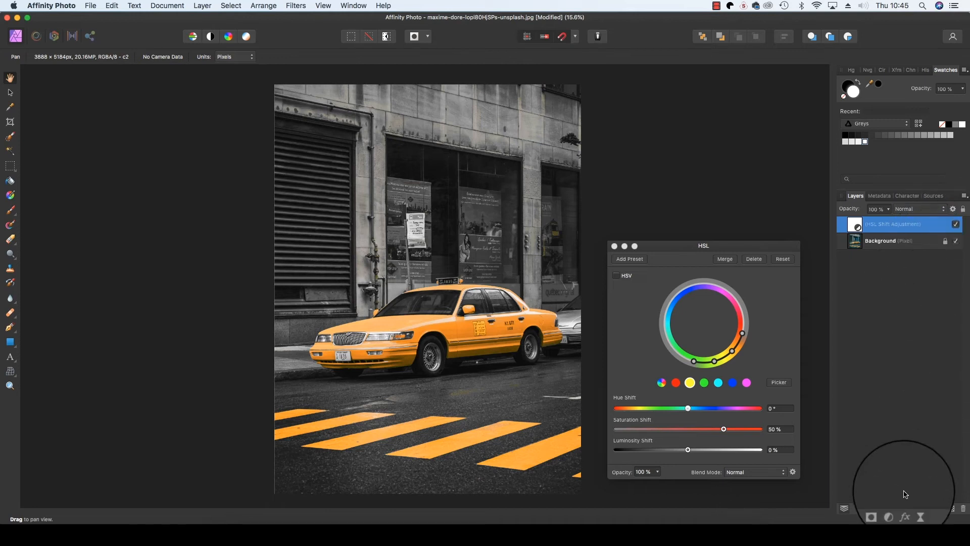
# Add a Brightness/Contrast adjustment at 11% brightness and 58% contrast.
pyautogui.click(888, 517)
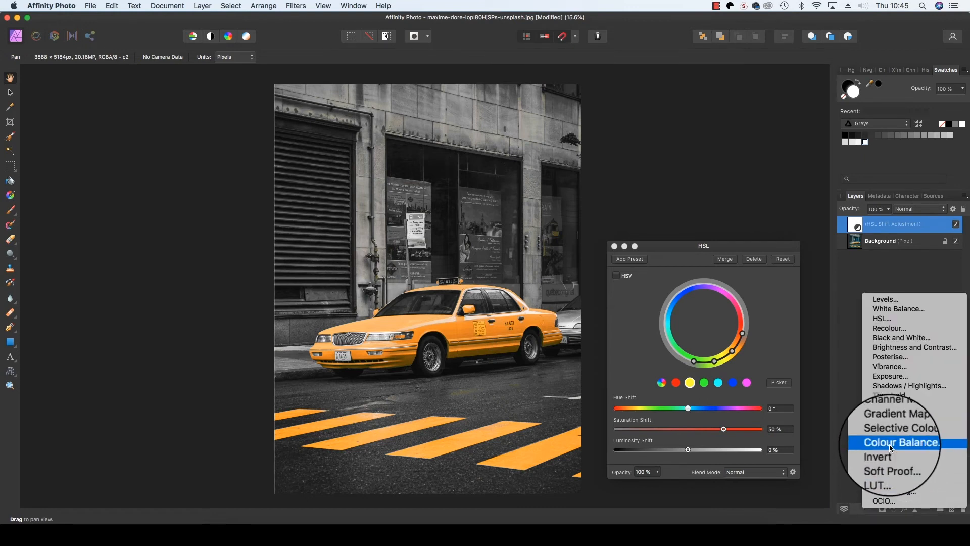
pyautogui.moveTo(889, 366)
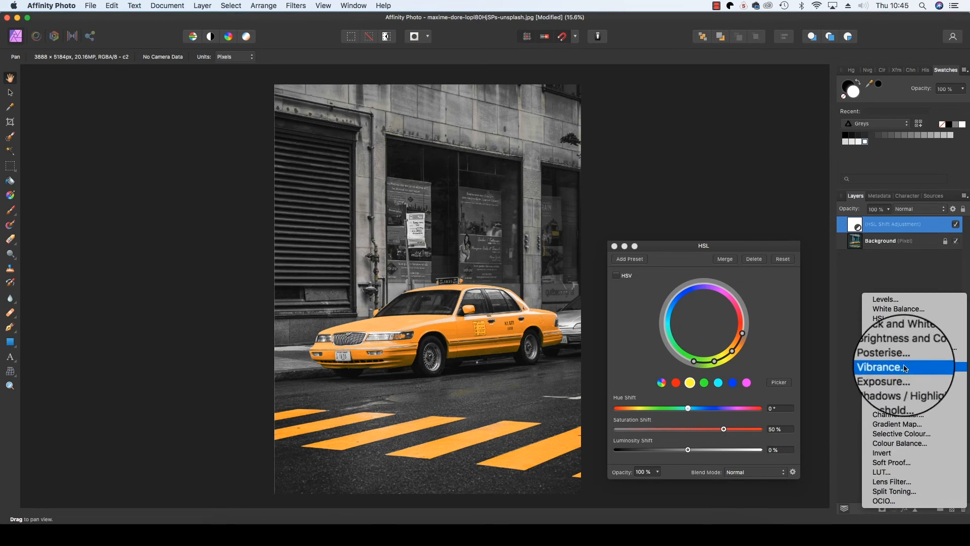
pyautogui.click(900, 337)
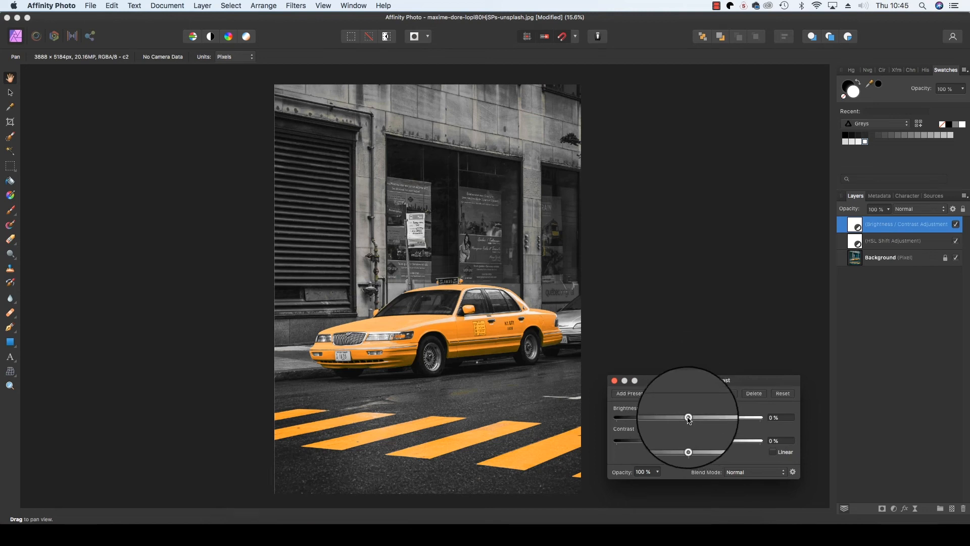
pyautogui.moveTo(688, 418); pyautogui.dragTo(699, 407)
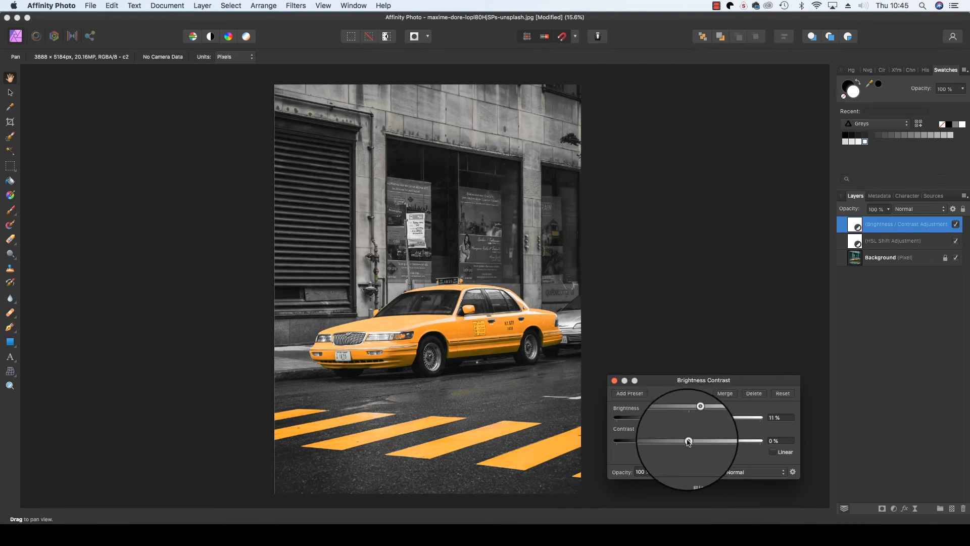
pyautogui.moveTo(688, 441); pyautogui.dragTo(710, 441)
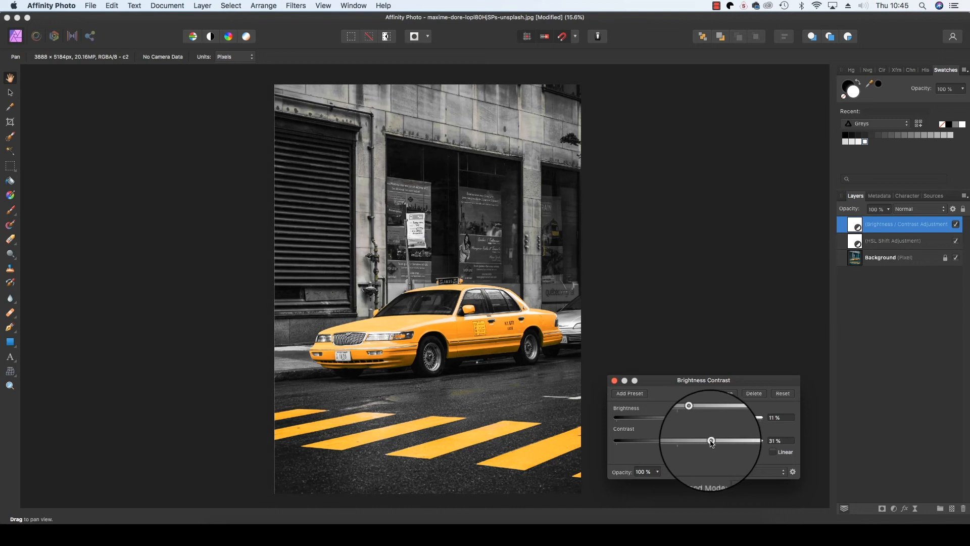
pyautogui.moveTo(710, 439); pyautogui.dragTo(726, 439)
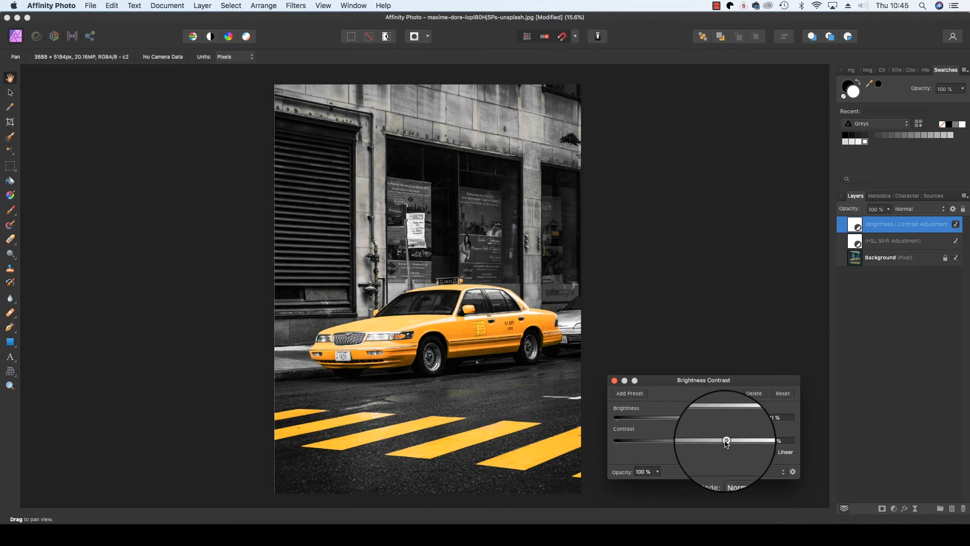
pyautogui.moveTo(726, 440); pyautogui.dragTo(728, 441)
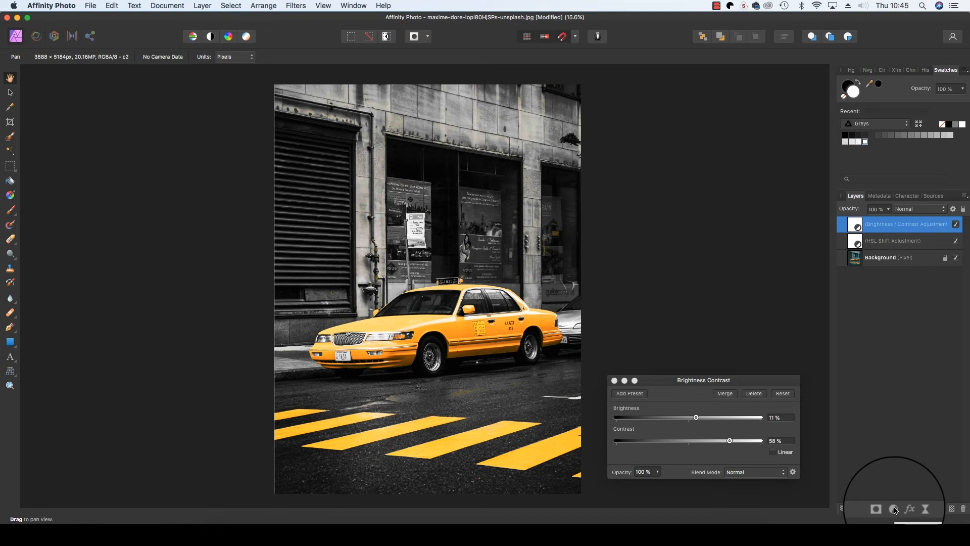
# Add a Curves adjustment and bend the master curve into an S, lifting highlights and darkening shadows.
pyautogui.click(892, 508)
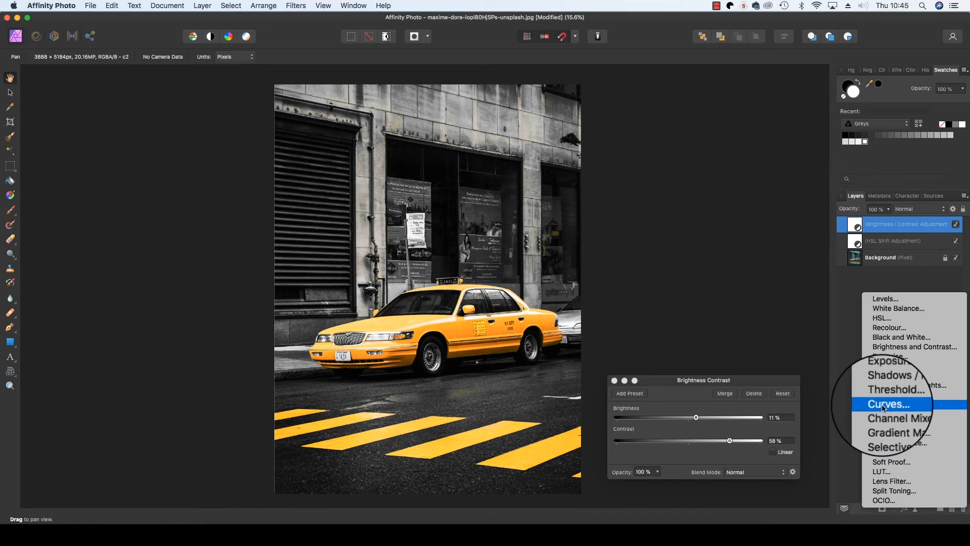
pyautogui.click(887, 404)
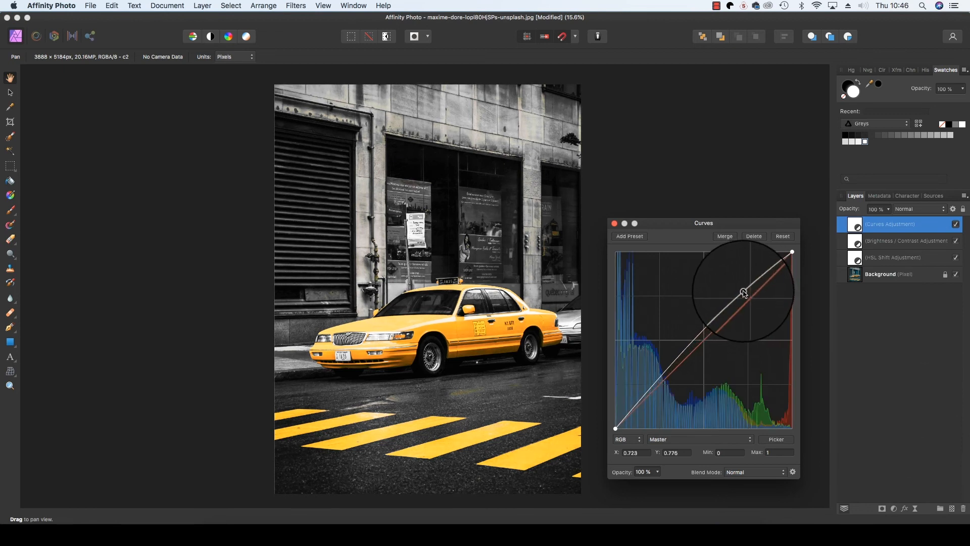
pyautogui.moveTo(745, 293); pyautogui.dragTo(655, 390)
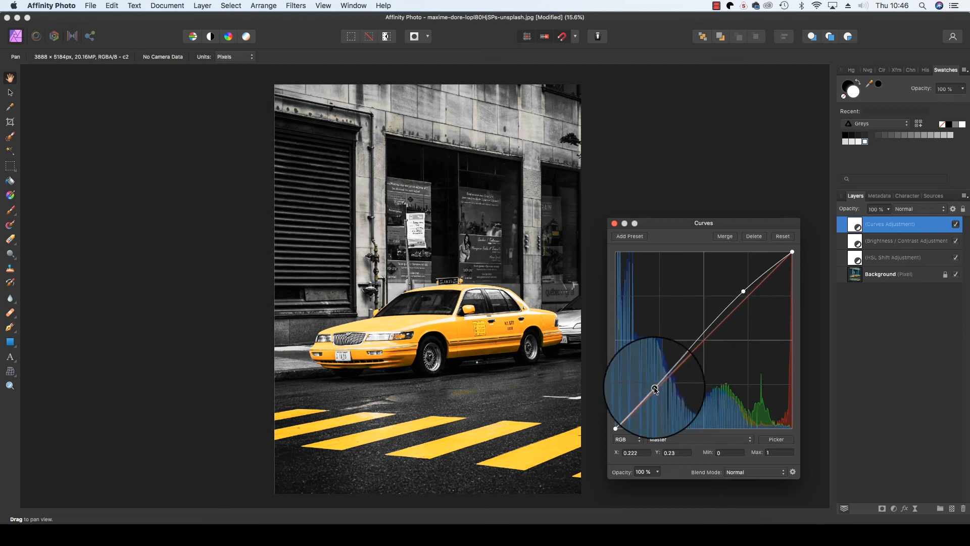
pyautogui.moveTo(653, 390); pyautogui.dragTo(663, 393)
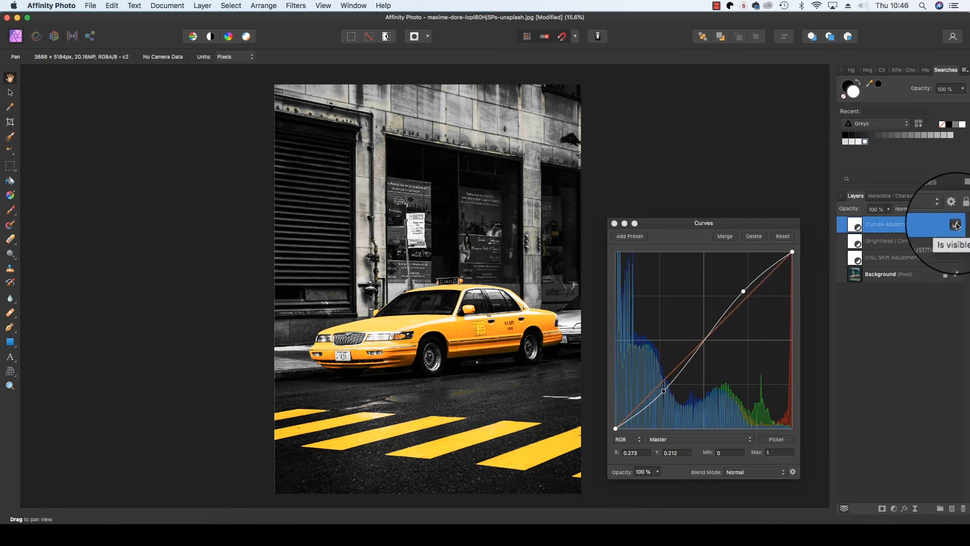
pyautogui.click(955, 224)
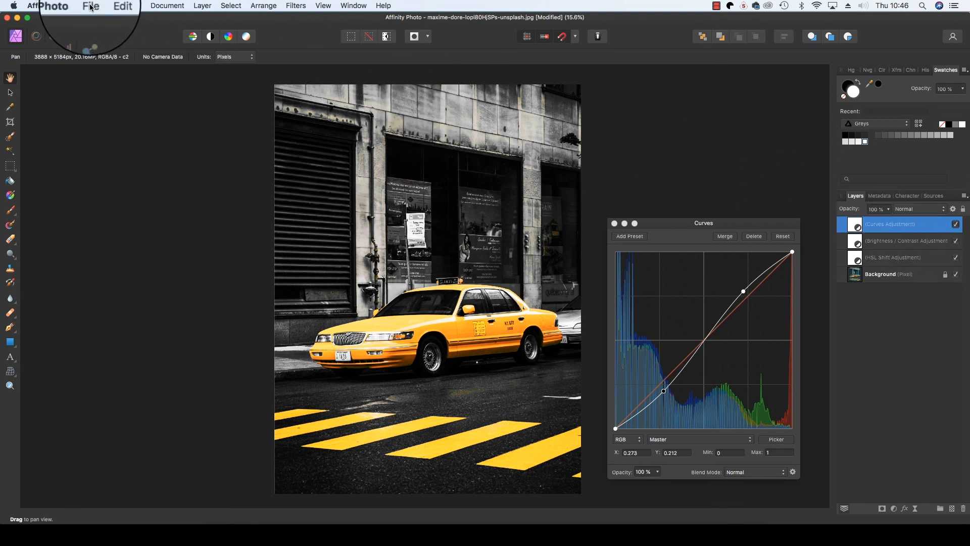
pyautogui.click(90, 7)
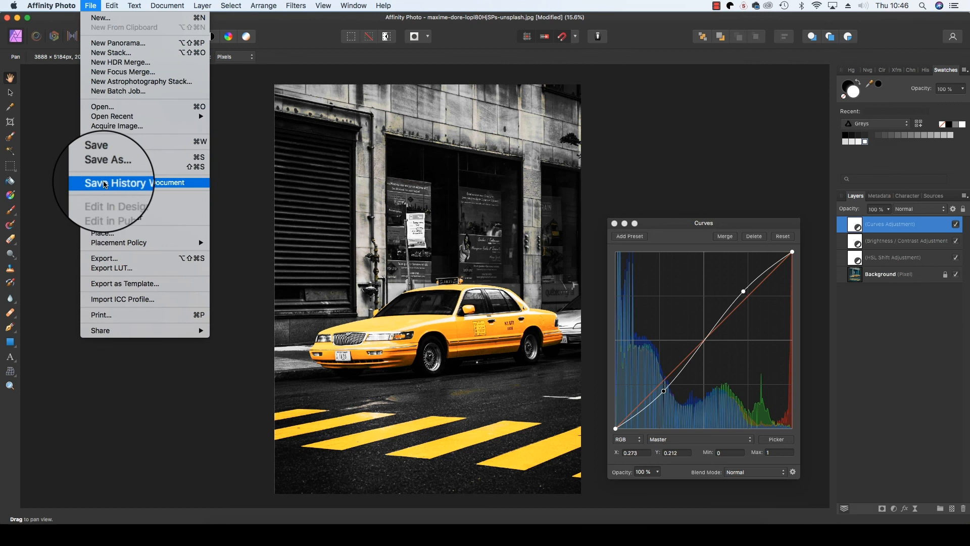
pyautogui.moveTo(115, 258)
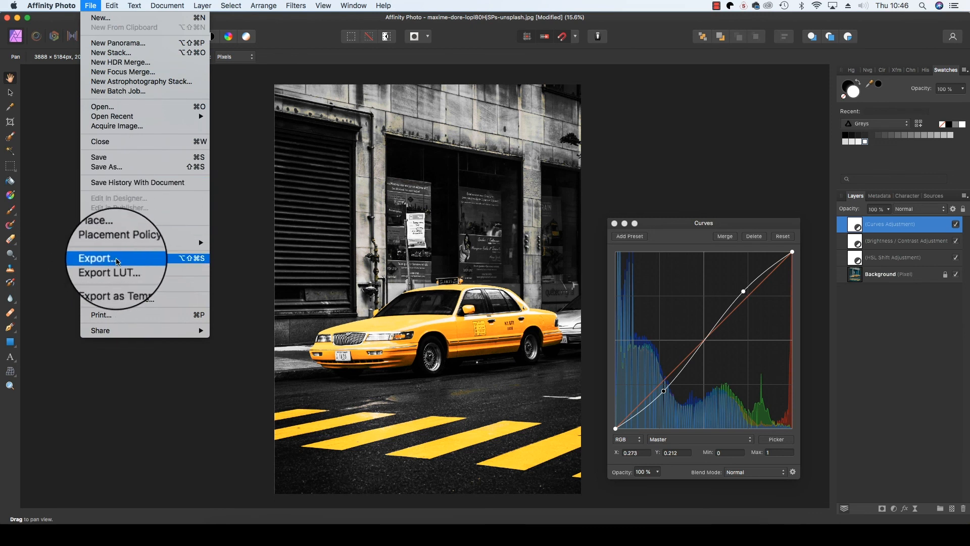
pyautogui.click(97, 258)
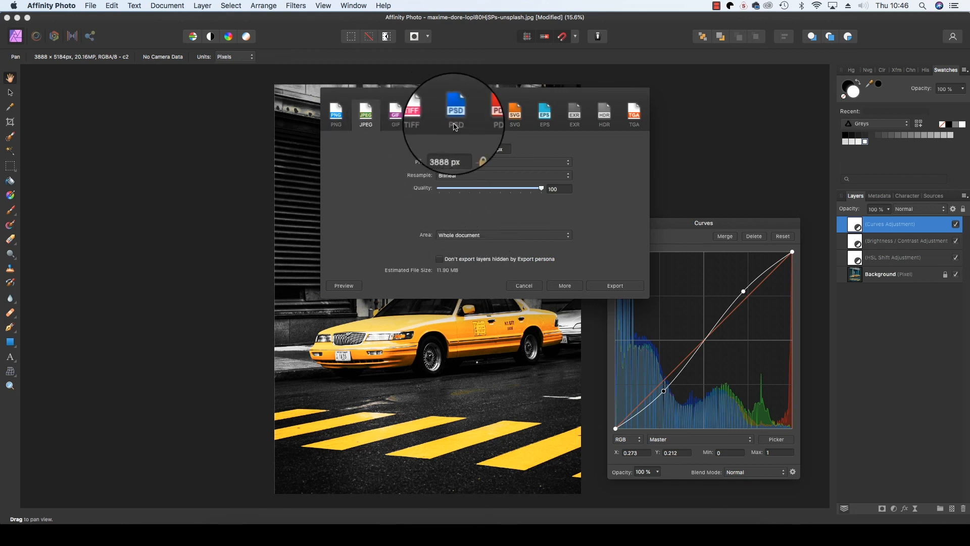
pyautogui.click(522, 285)
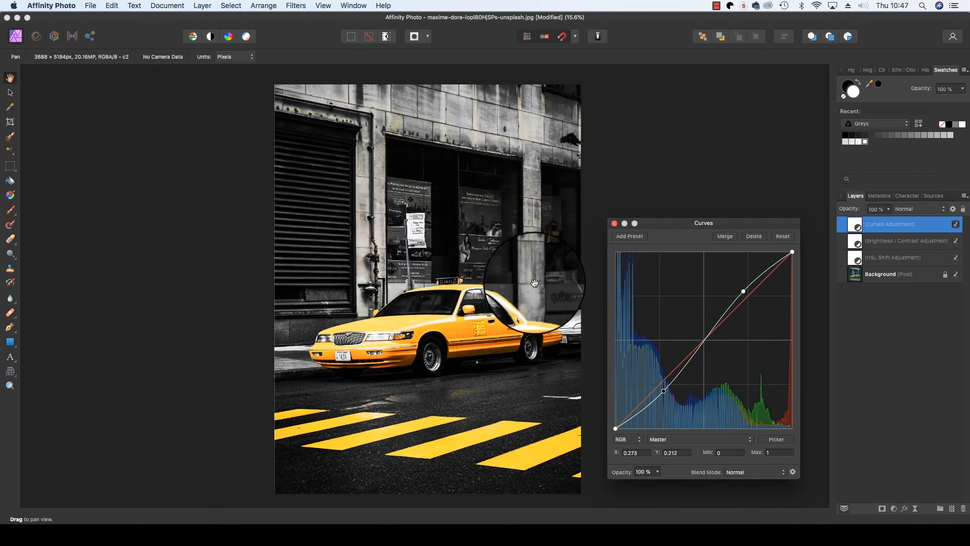